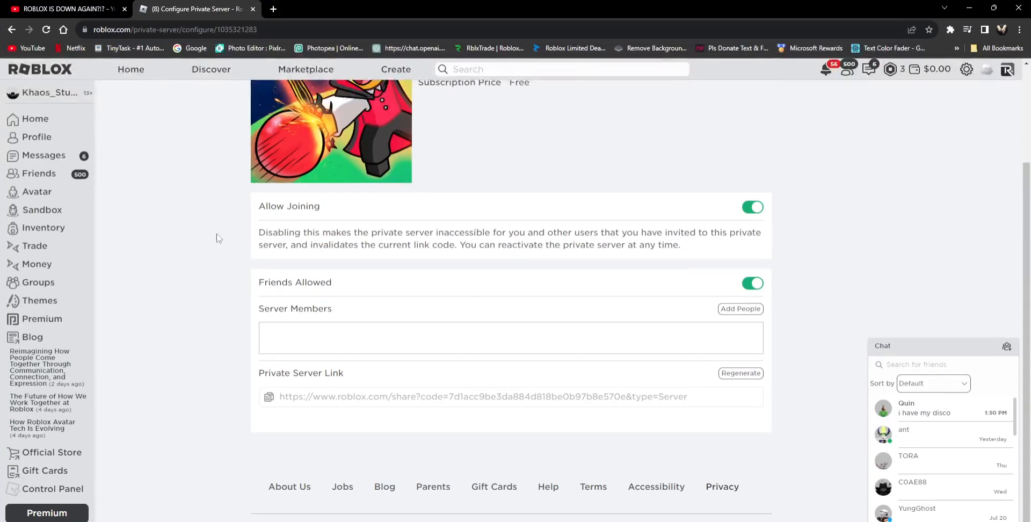
Leave the private server settings and return to the Roblox home page.
click(35, 120)
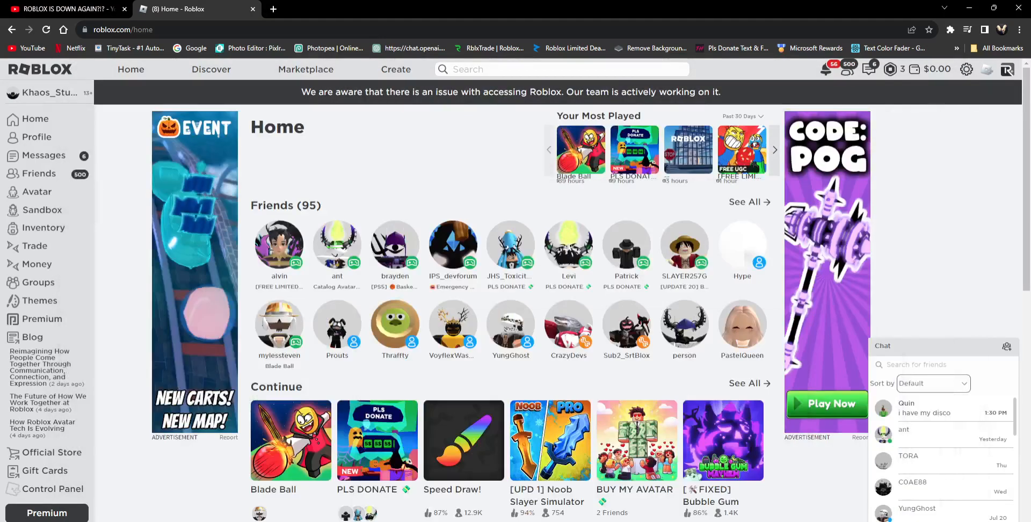
click(290, 440)
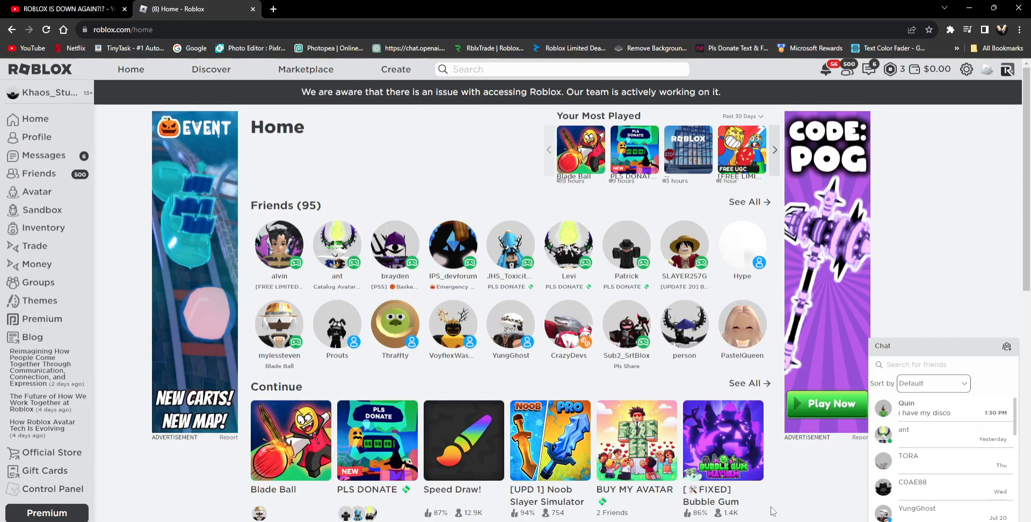
mouse_move(927, 353)
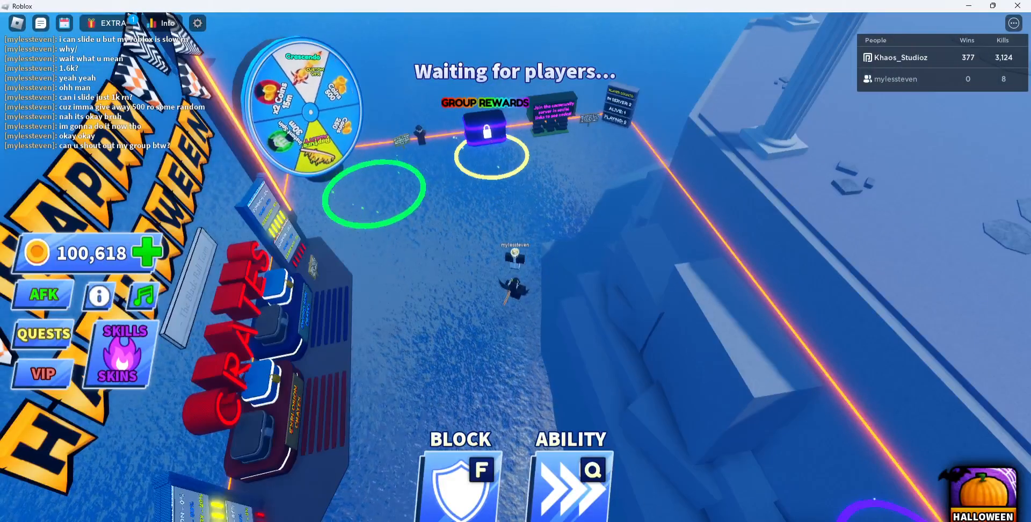
Switch from the game to the website and show the Robux balance options.
click(191, 9)
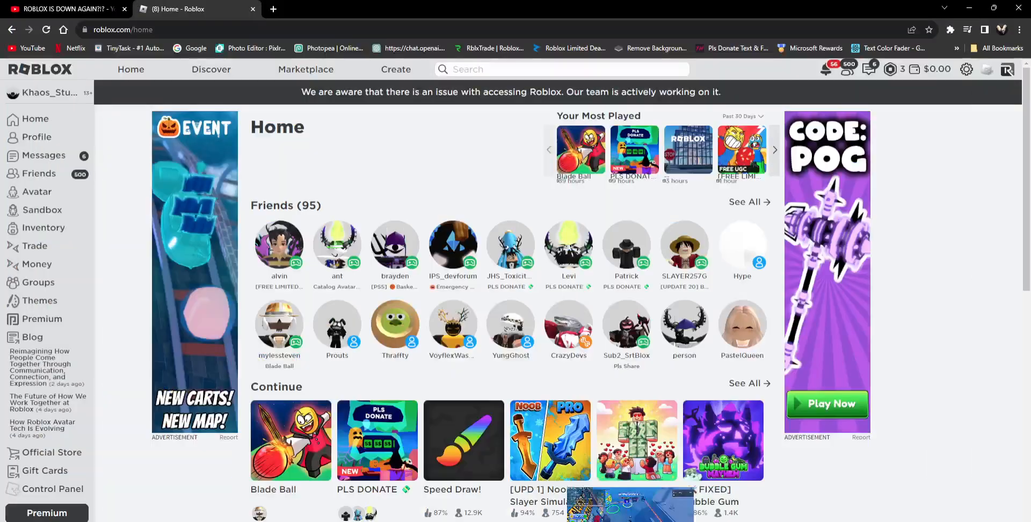
click(927, 68)
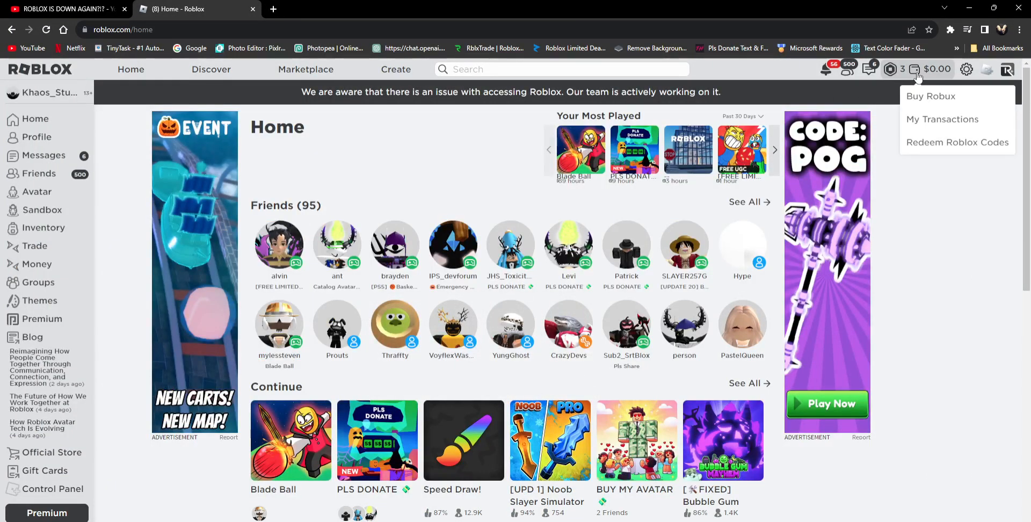
mouse_move(930, 211)
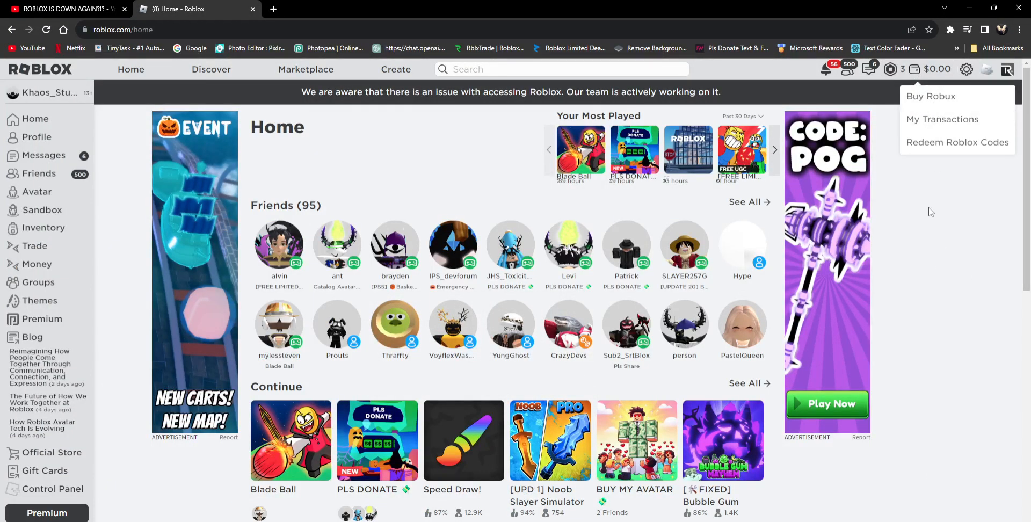
mouse_move(568, 247)
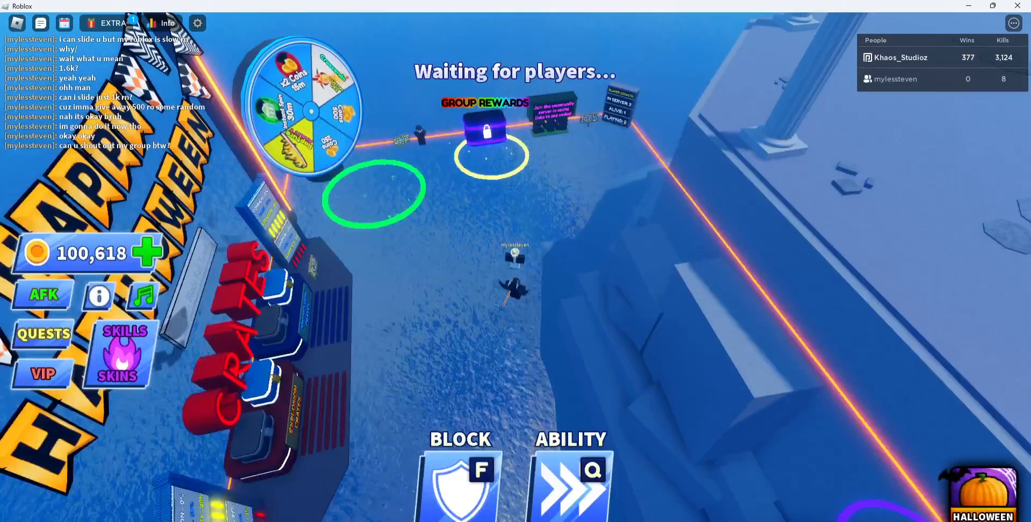
click(191, 9)
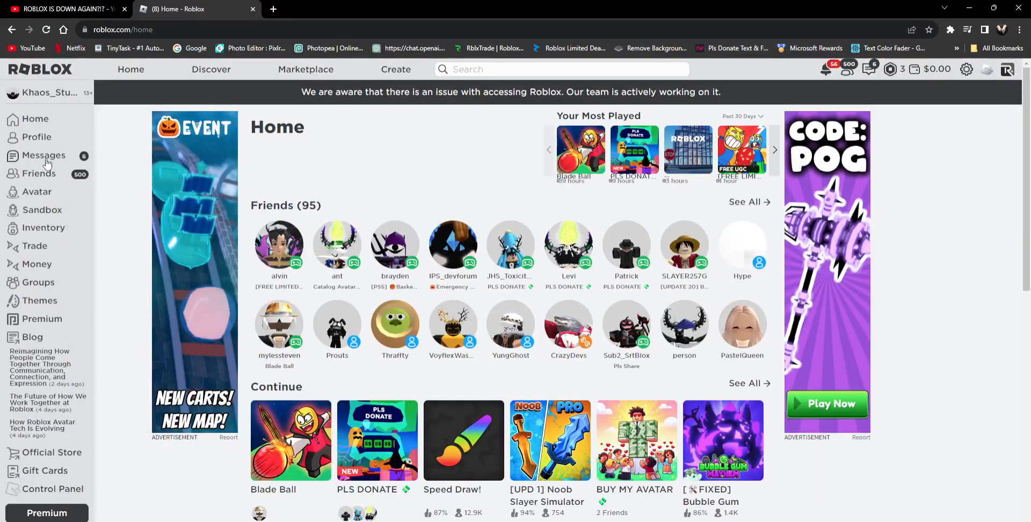
mouse_move(63, 9)
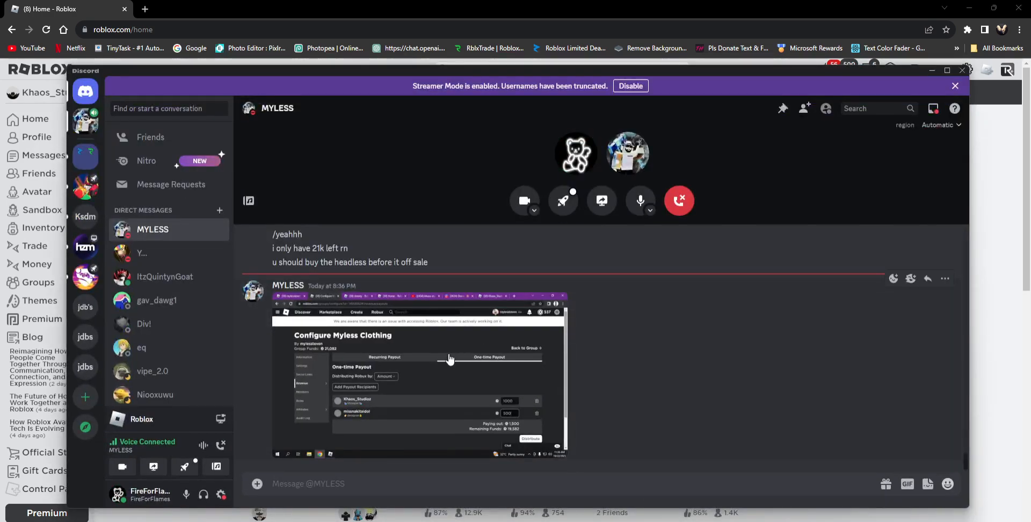
Enlarge the shared Myless Clothing payout screenshot in the Discord DM, then close it.
click(420, 375)
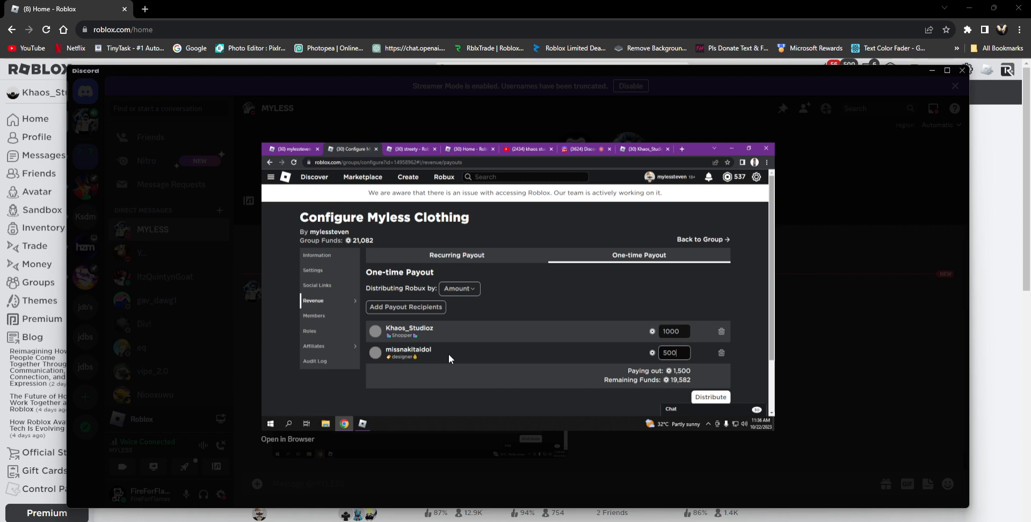
click(963, 70)
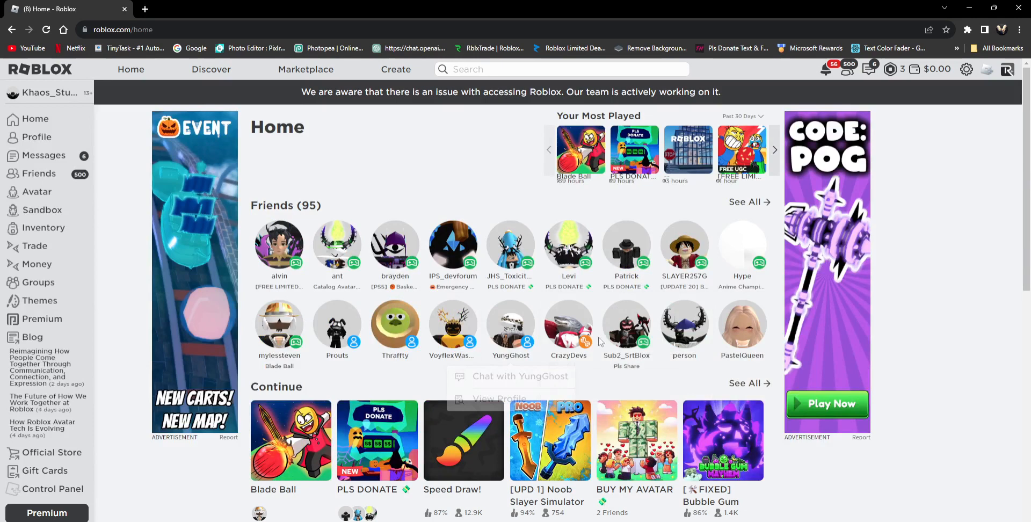
mouse_move(771, 376)
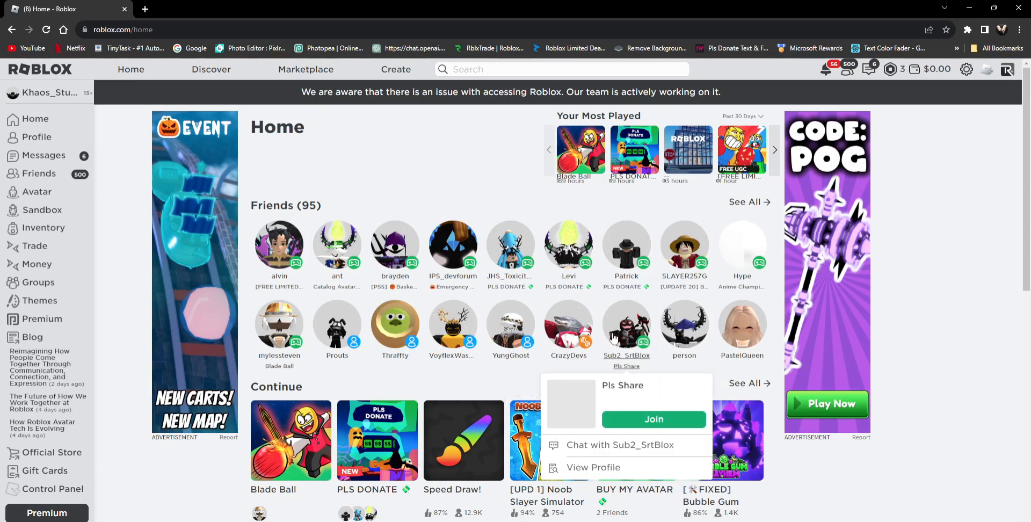
mouse_move(585, 410)
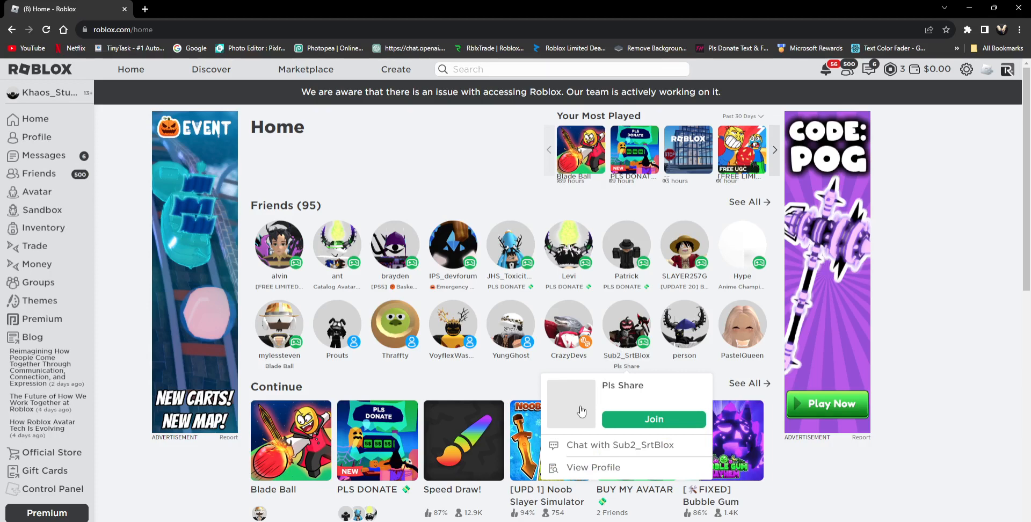
Open the friend's Pls Share game page showing the 1,003 Robux balance.
click(623, 386)
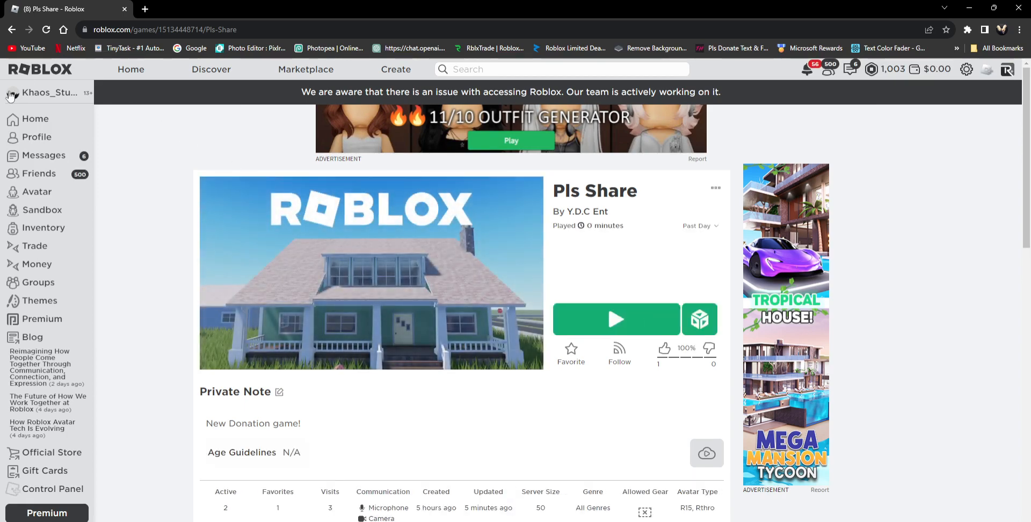
click(34, 119)
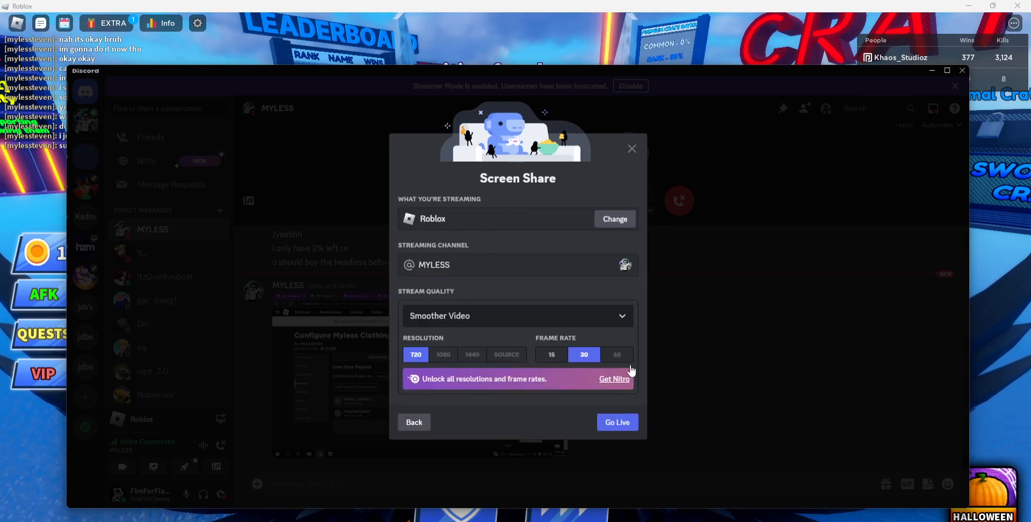
Go Live streaming Roblox to the MYLESS call and hide Discord behind the game.
click(616, 422)
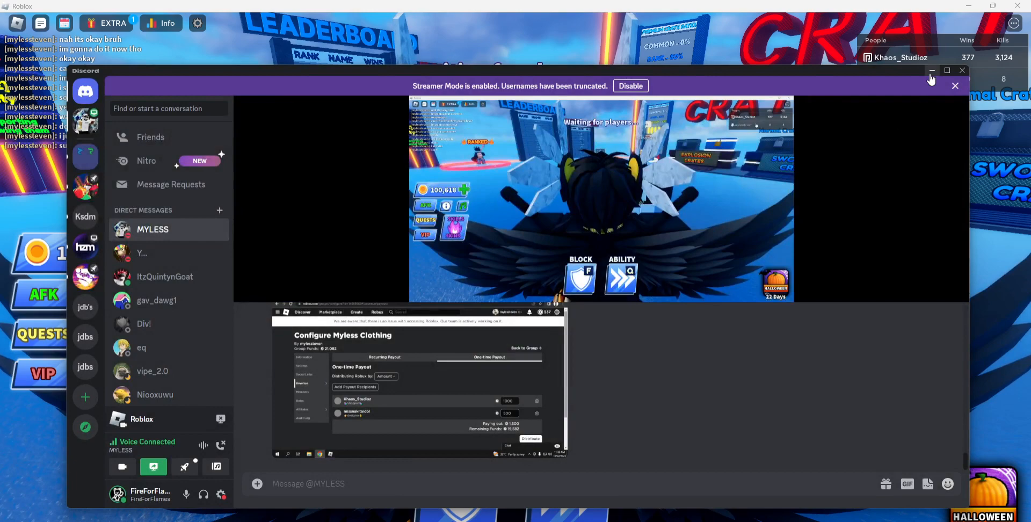
click(931, 70)
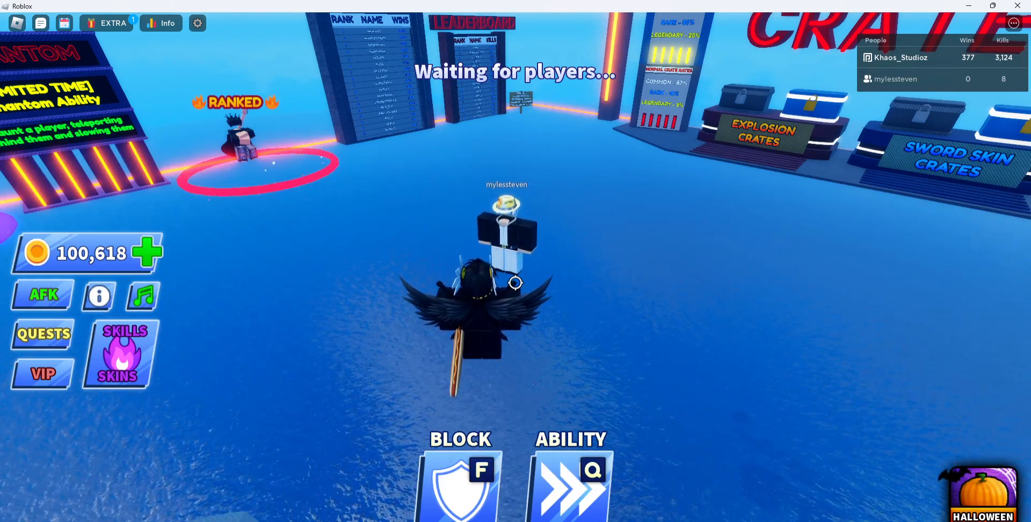
mouse_move(516, 282)
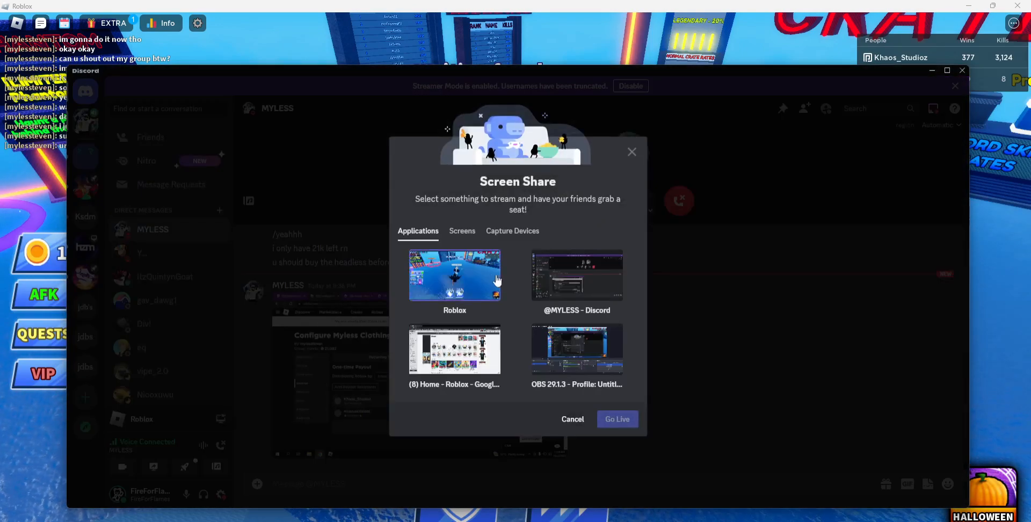
Choose the Roblox game again as the window to stream in the call.
click(617, 418)
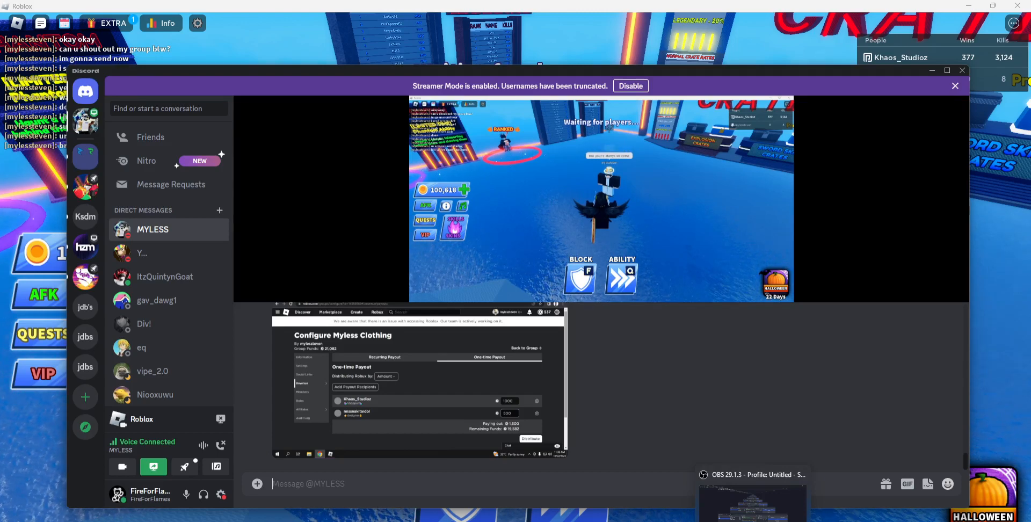
mouse_move(728, 474)
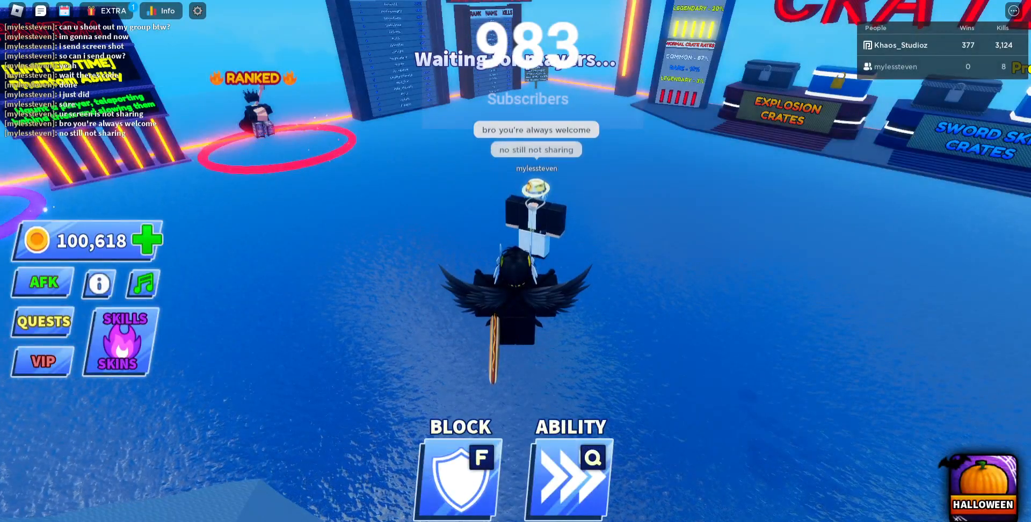
mouse_move(638, 355)
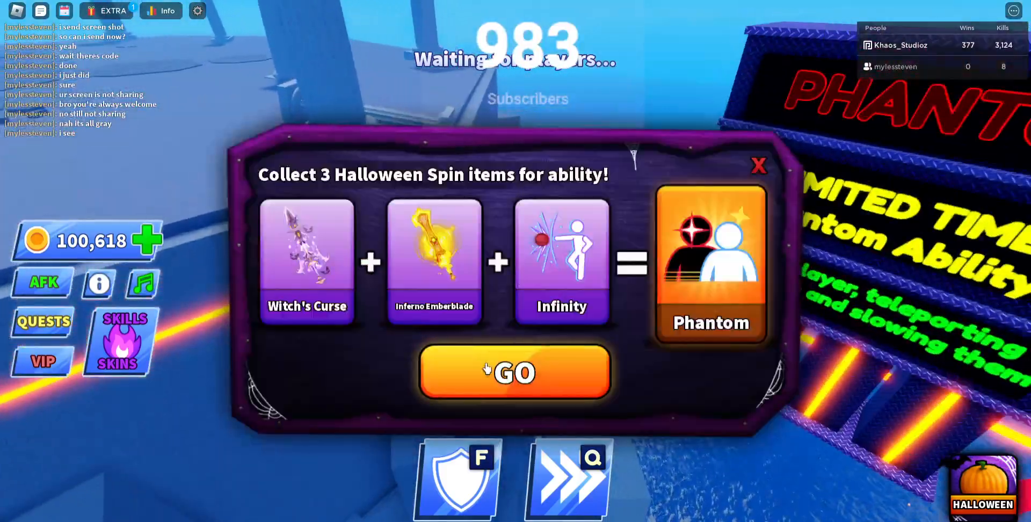
Buy the 10 Round Halloween Spin for 799 Robux and dismiss the success notice.
click(514, 372)
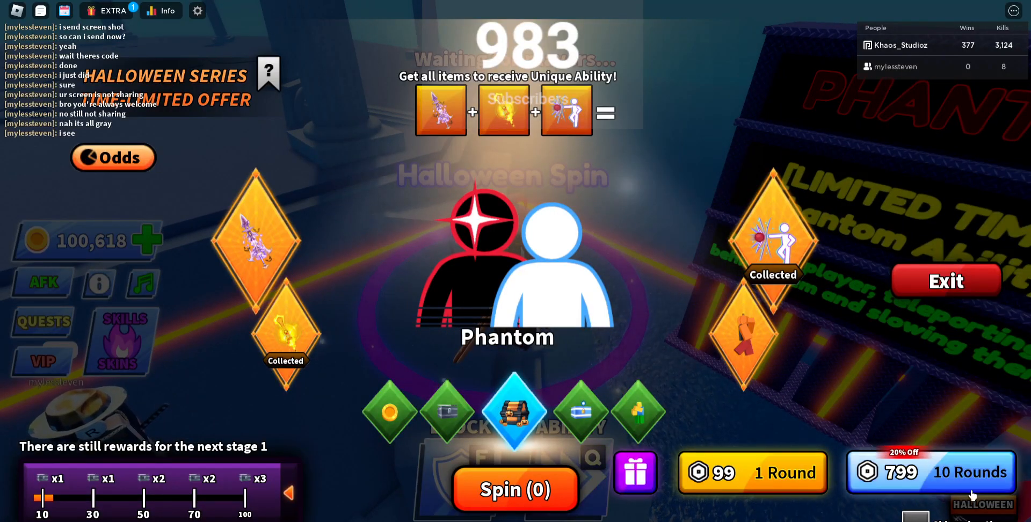
click(929, 472)
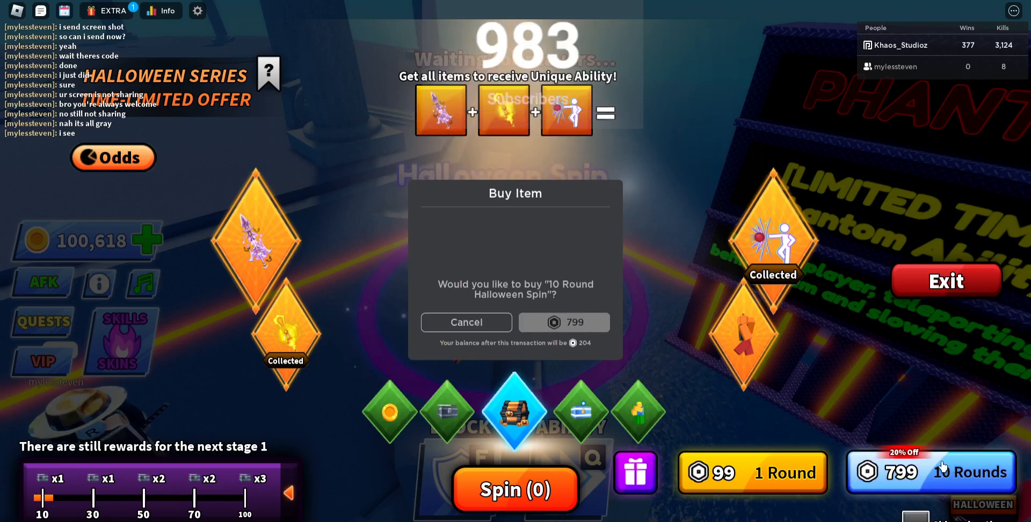
mouse_move(561, 323)
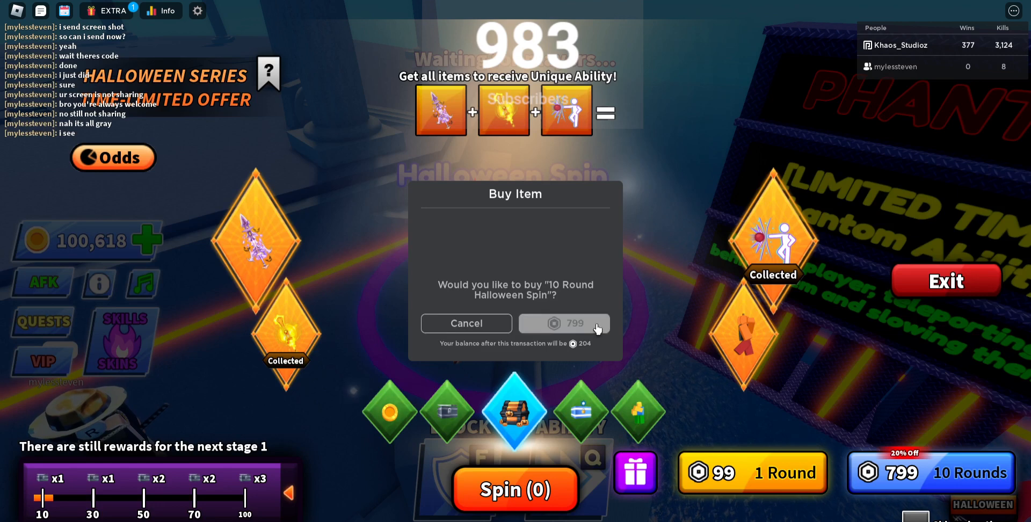
click(564, 323)
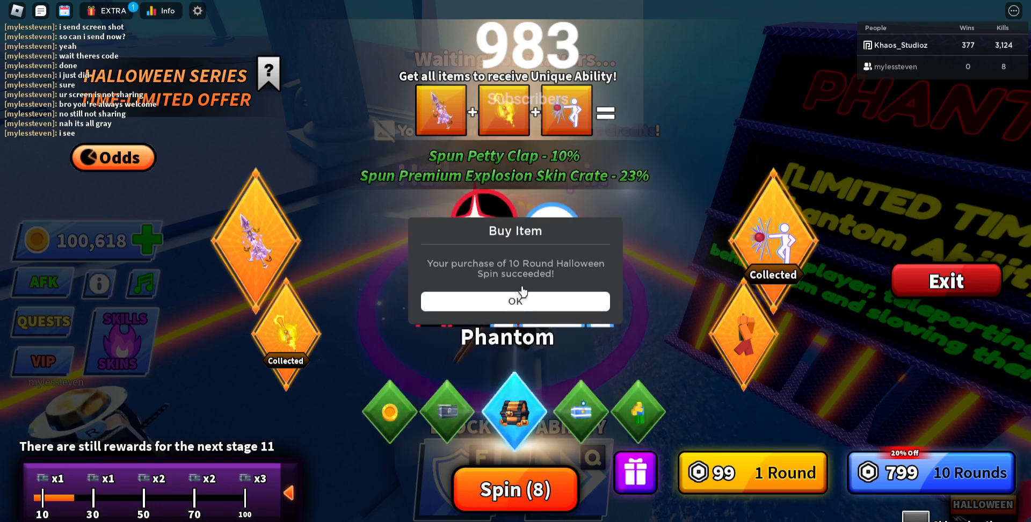
click(515, 301)
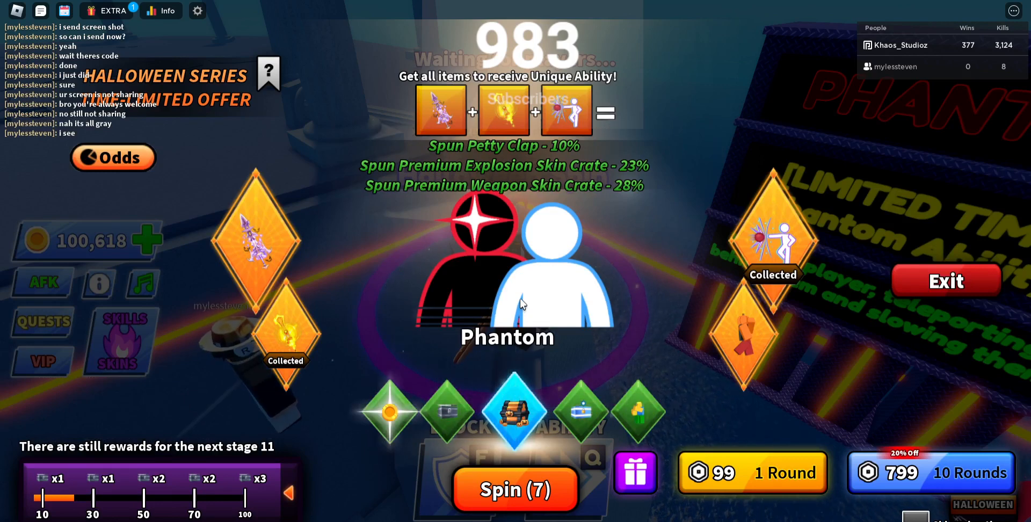
Spin four Halloween rounds, collecting coins and skin crates.
click(514, 489)
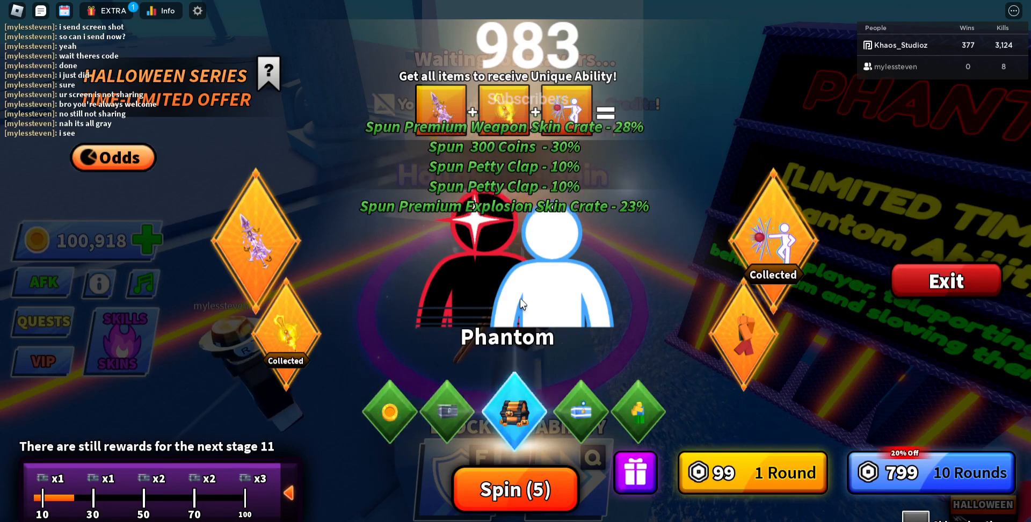
click(515, 489)
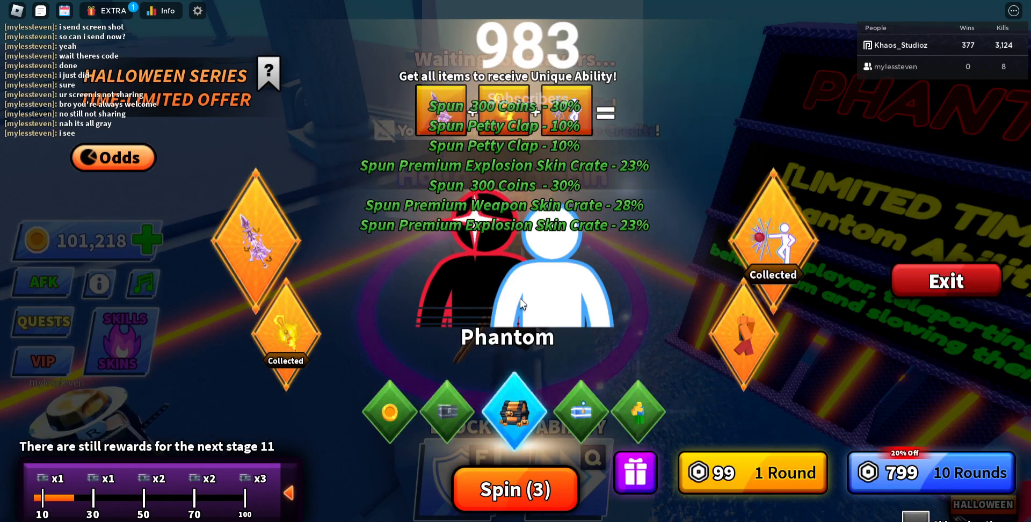
click(514, 489)
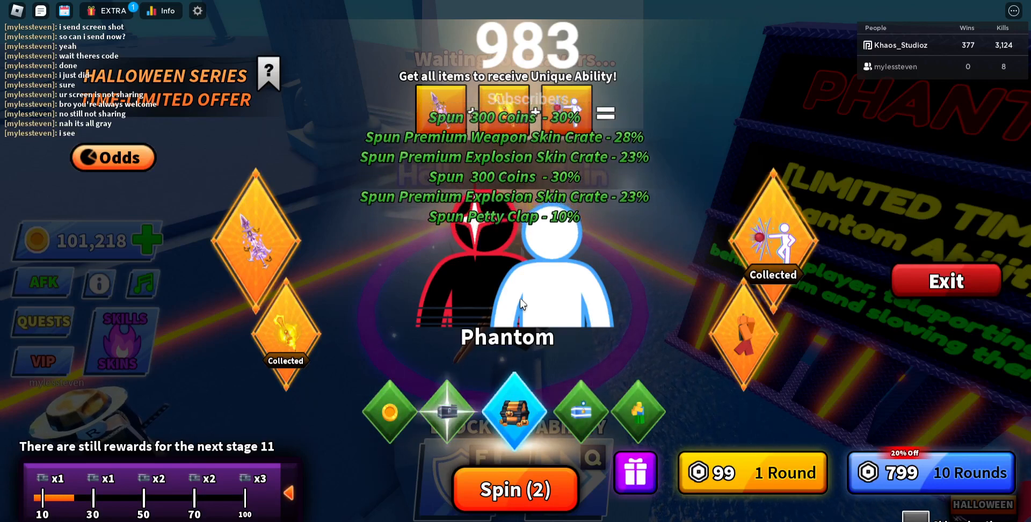
click(514, 488)
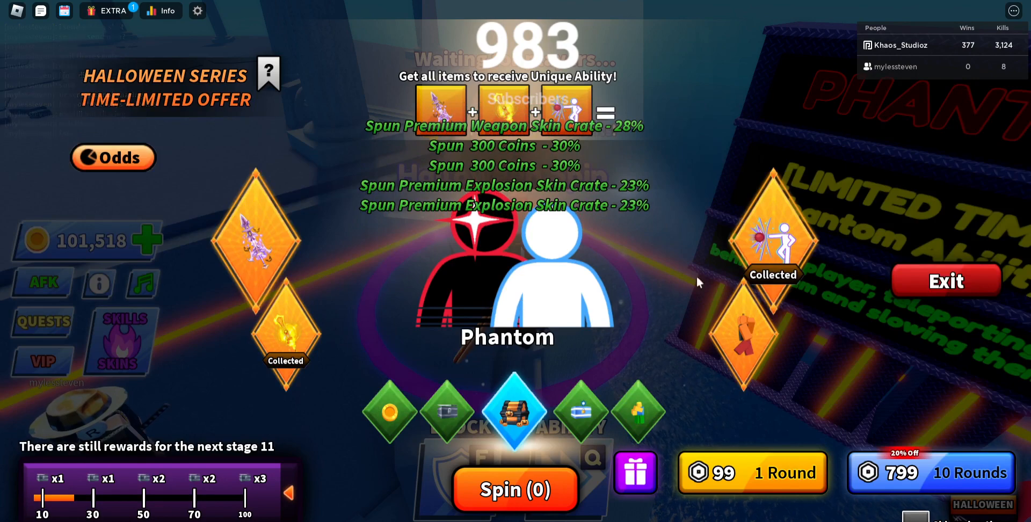
Exit the Halloween Spin screen back to the lobby and switch to the browser.
click(946, 280)
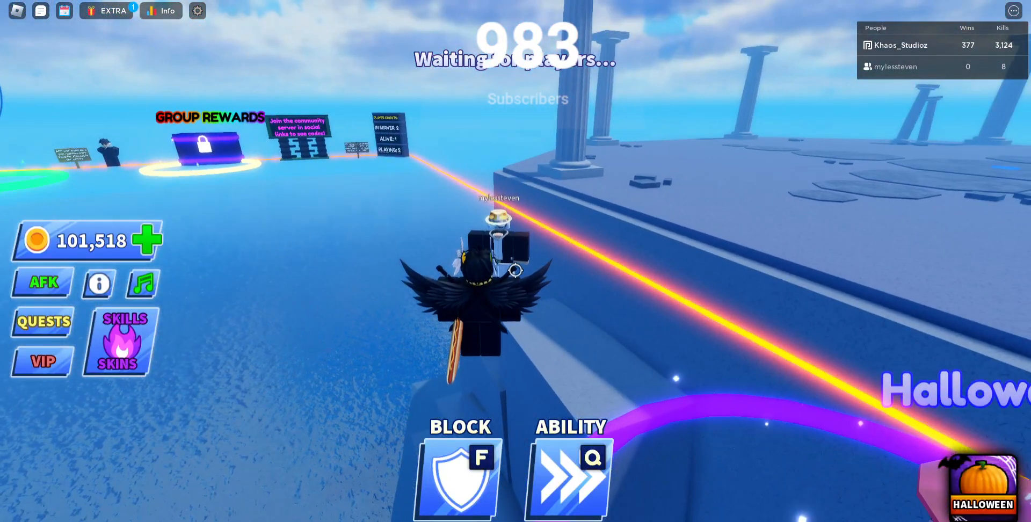
click(112, 11)
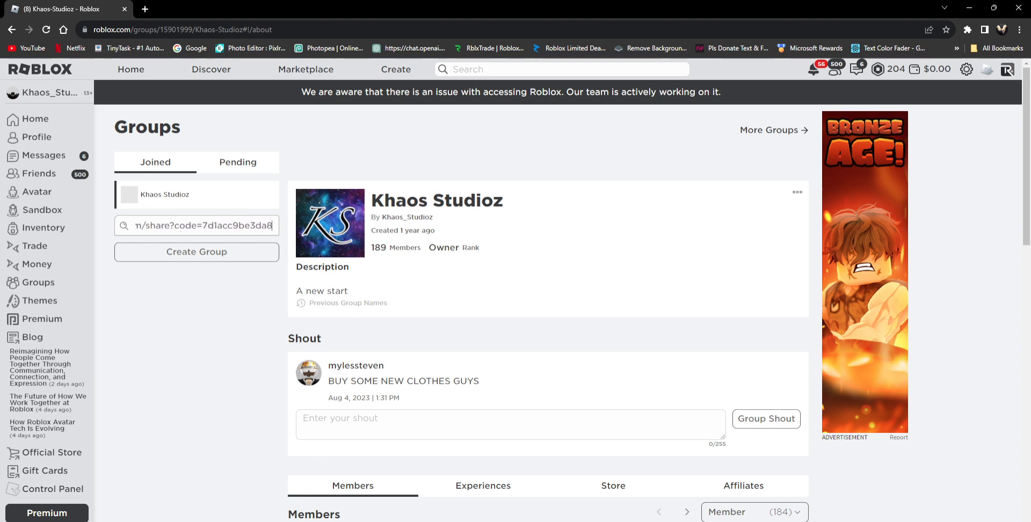
Search the Myless Clothing group and scroll its description, funds, members and wall.
text(mylhttp)
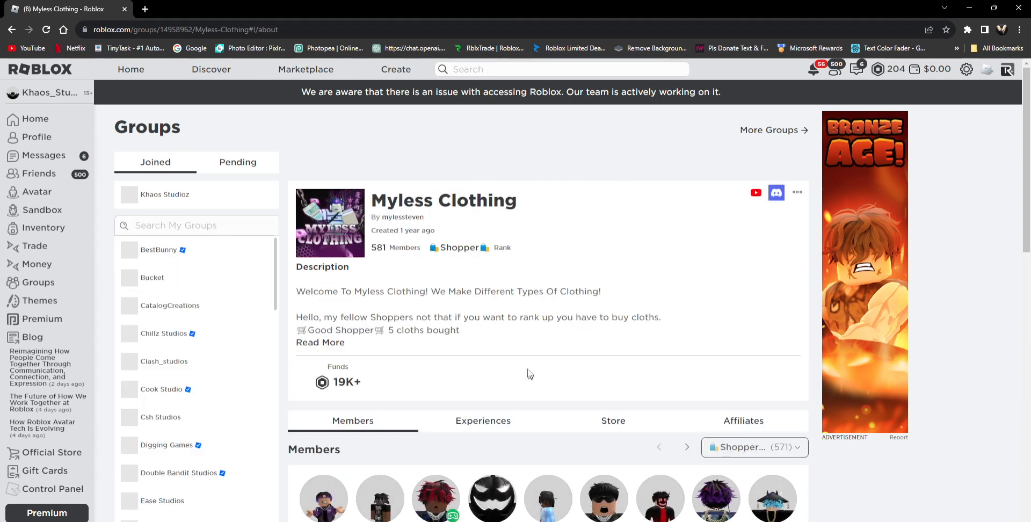
scroll(down, 3)
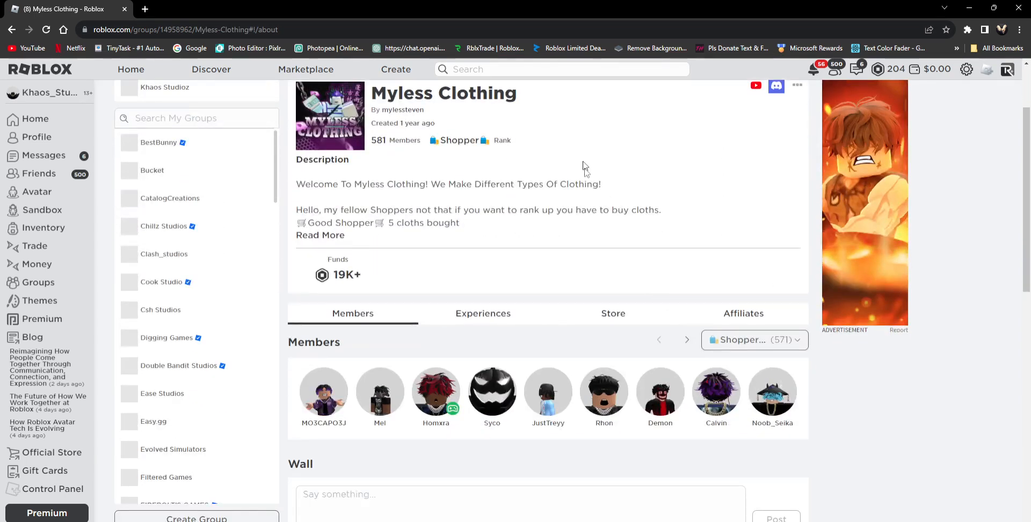
scroll(down, 3)
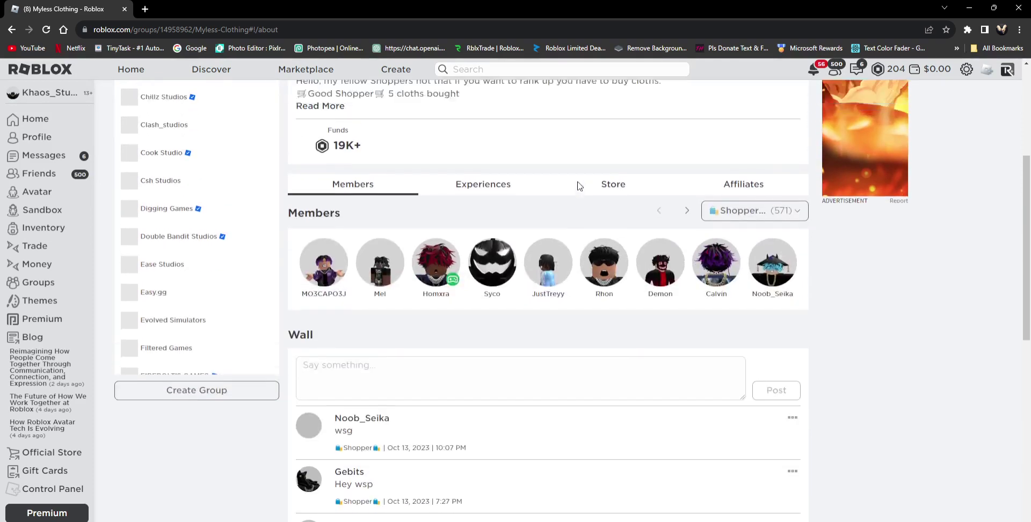
scroll(up, 3)
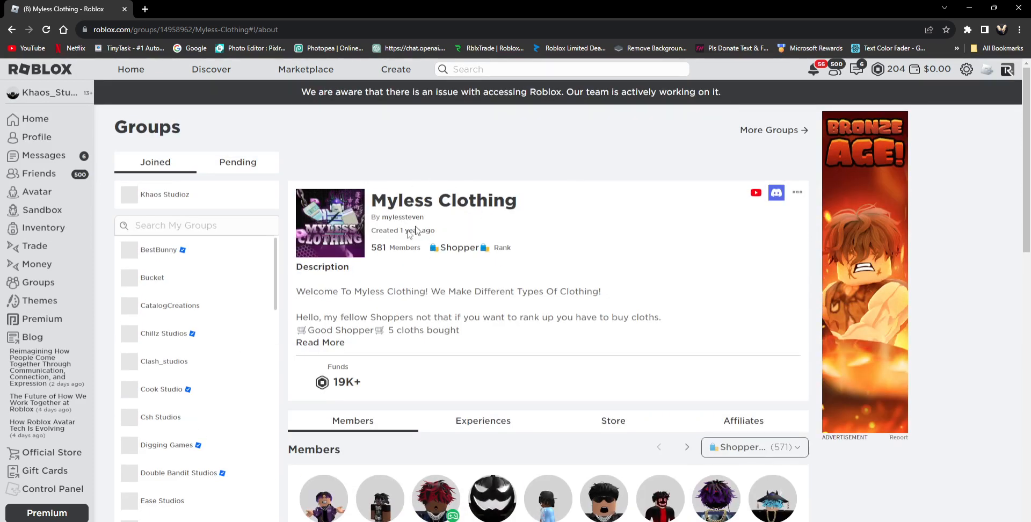